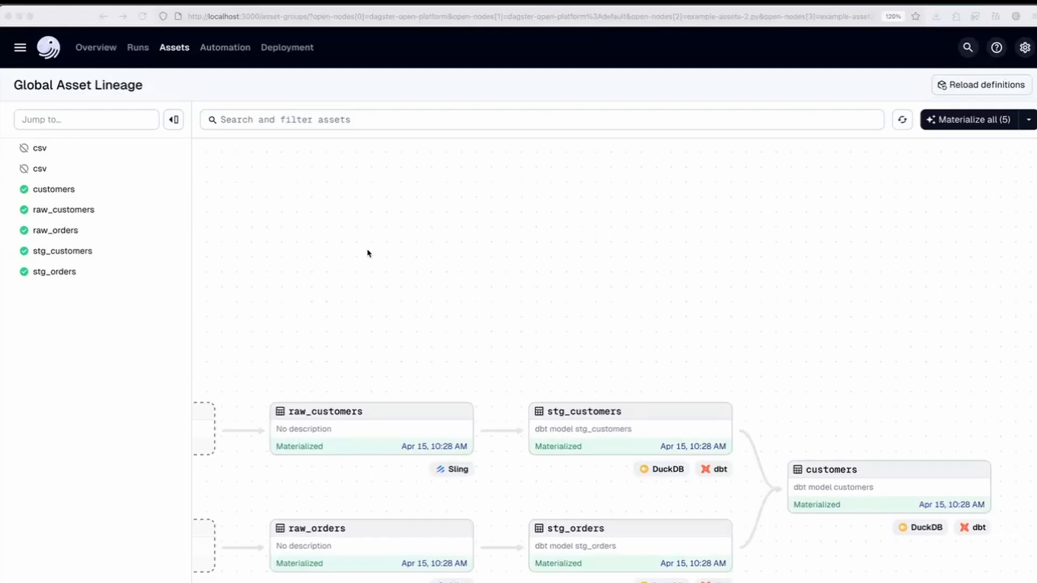
pyautogui.moveTo(378, 213)
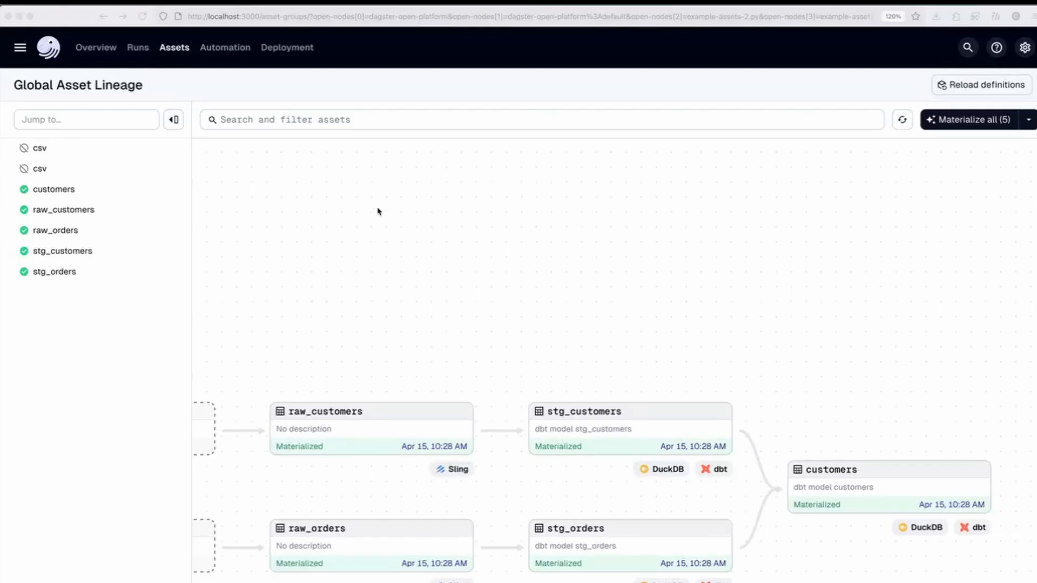
pyautogui.moveTo(552, 294)
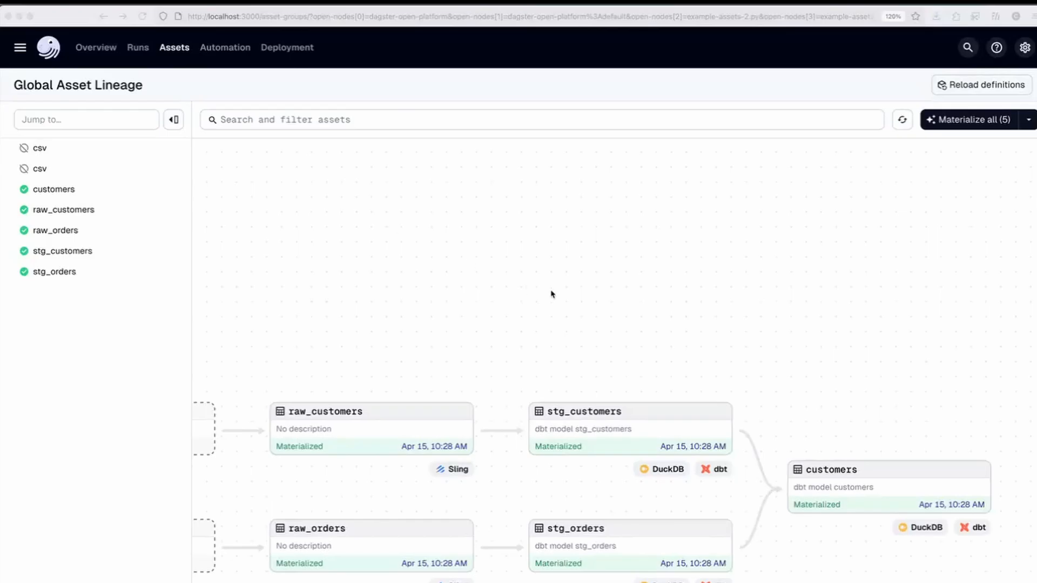
pyautogui.moveTo(369, 415)
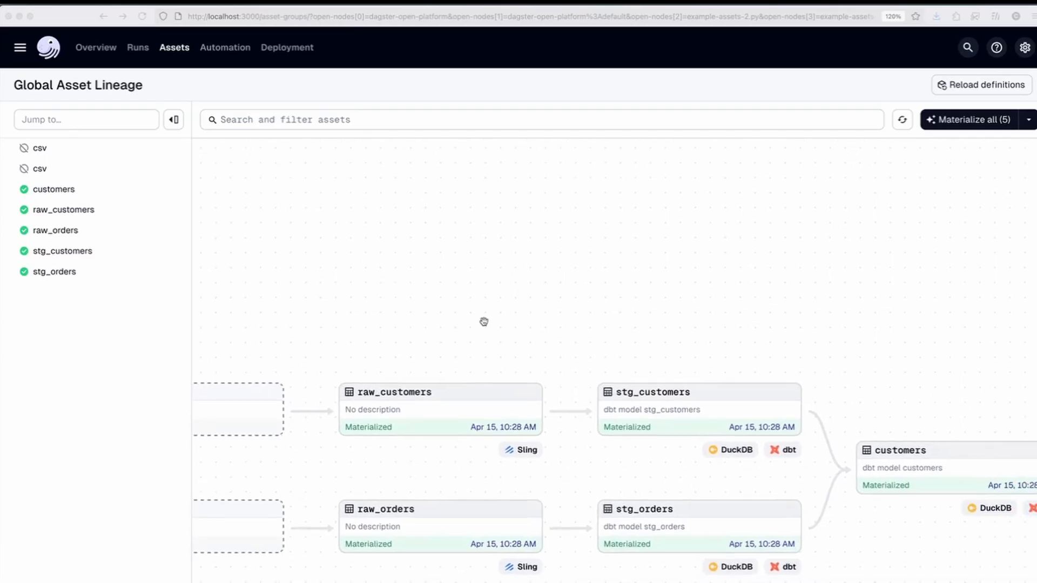
pyautogui.moveTo(426, 517)
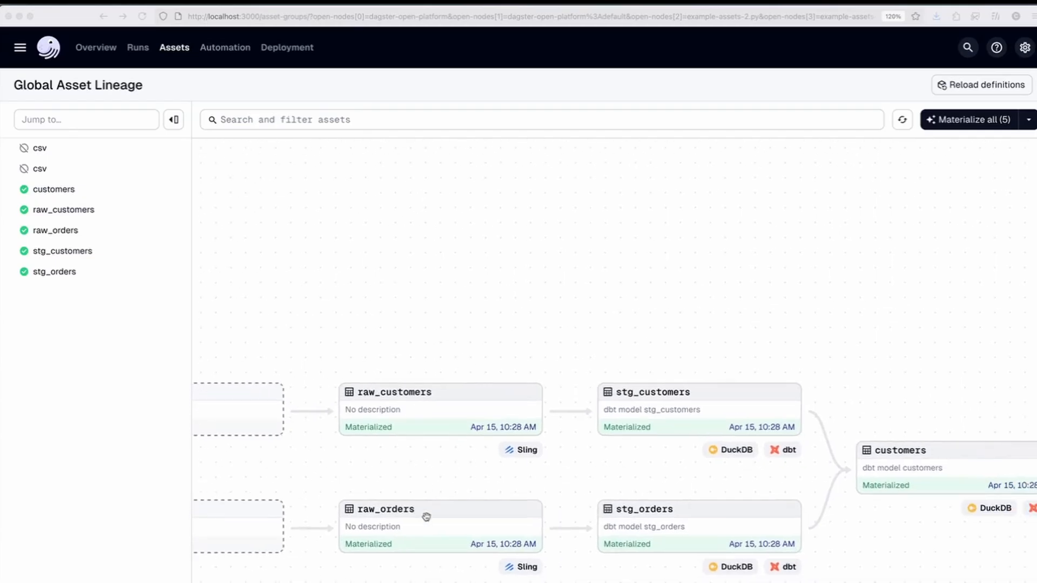
# Step: List the data/ directory, showing raw_customers, raw_orders and raw_payments CSVs
pyautogui.moveTo(427, 516); pyautogui.dragTo(587, 309)
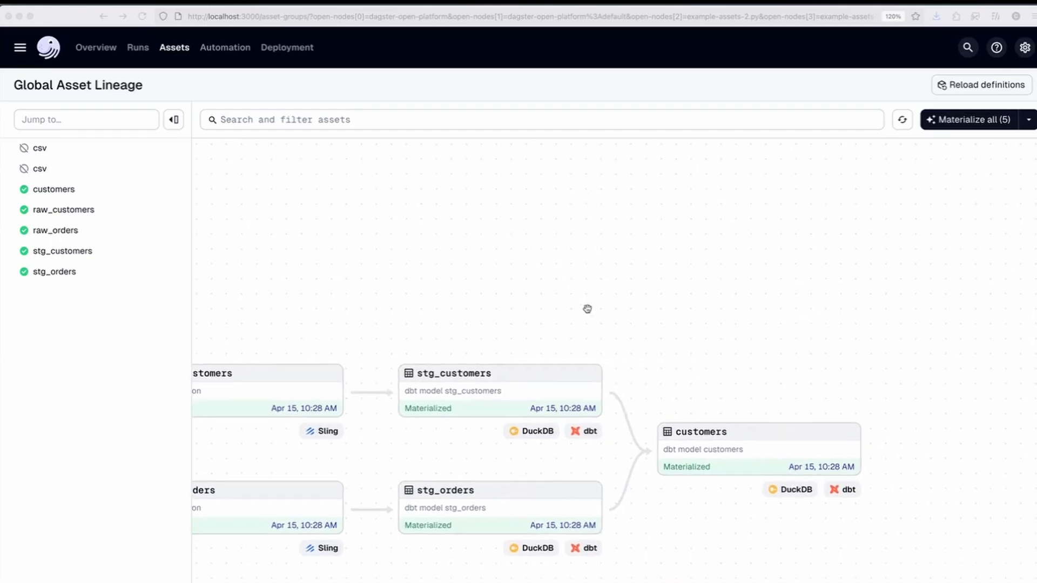
pyautogui.moveTo(484, 390)
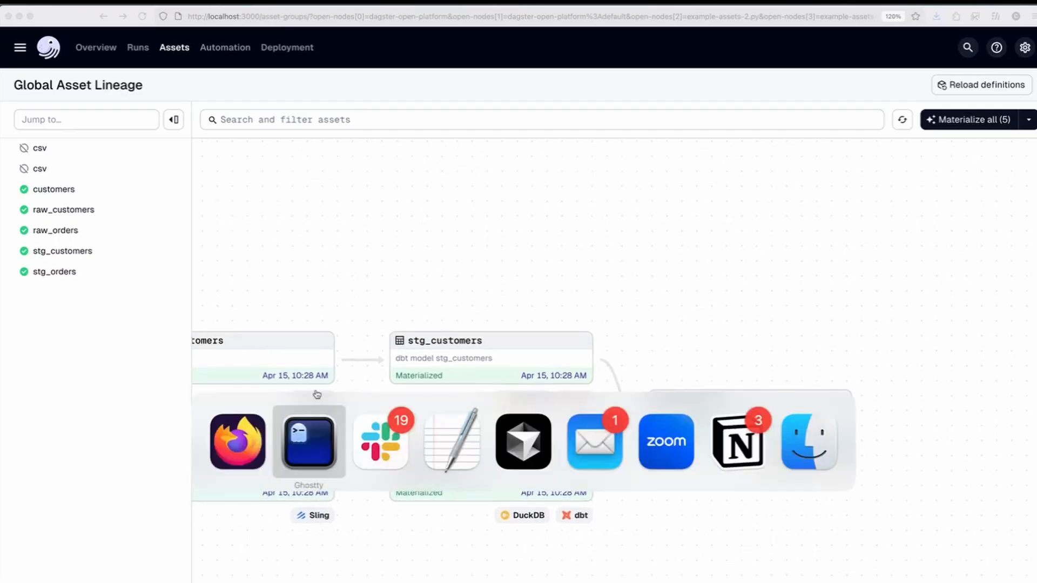
pyautogui.click(307, 444)
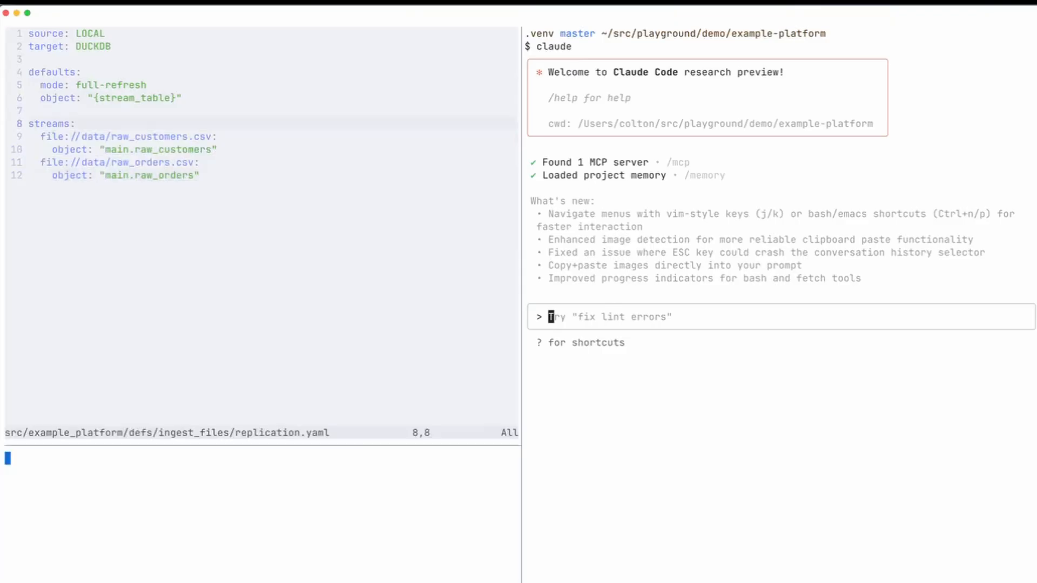
pyautogui.write('ls data/')
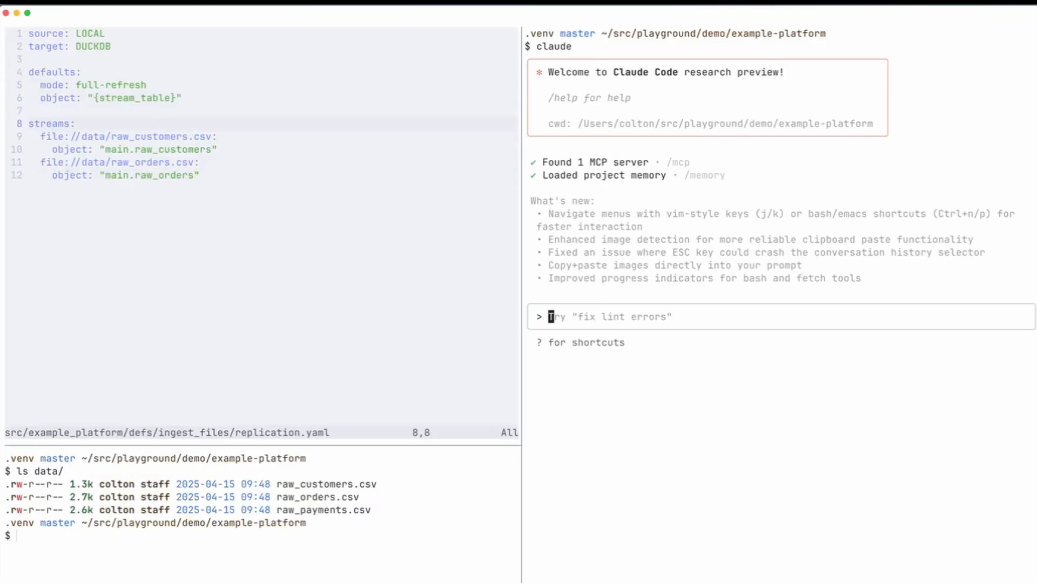
pyautogui.moveTo(685, 330)
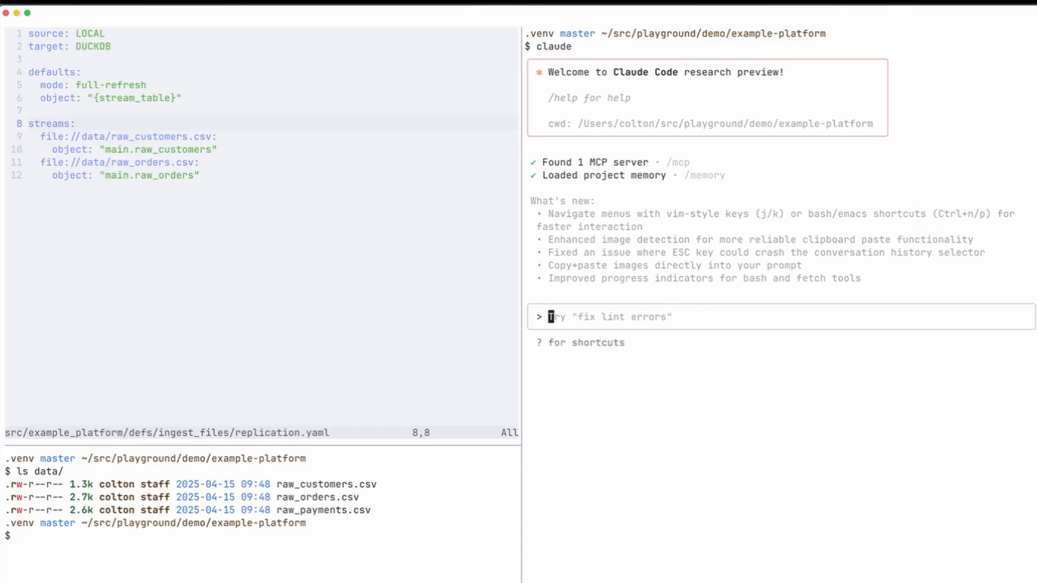
# Step: Ask Claude what definitions are available in this Dagster project
pyautogui.write('What definitions are available')
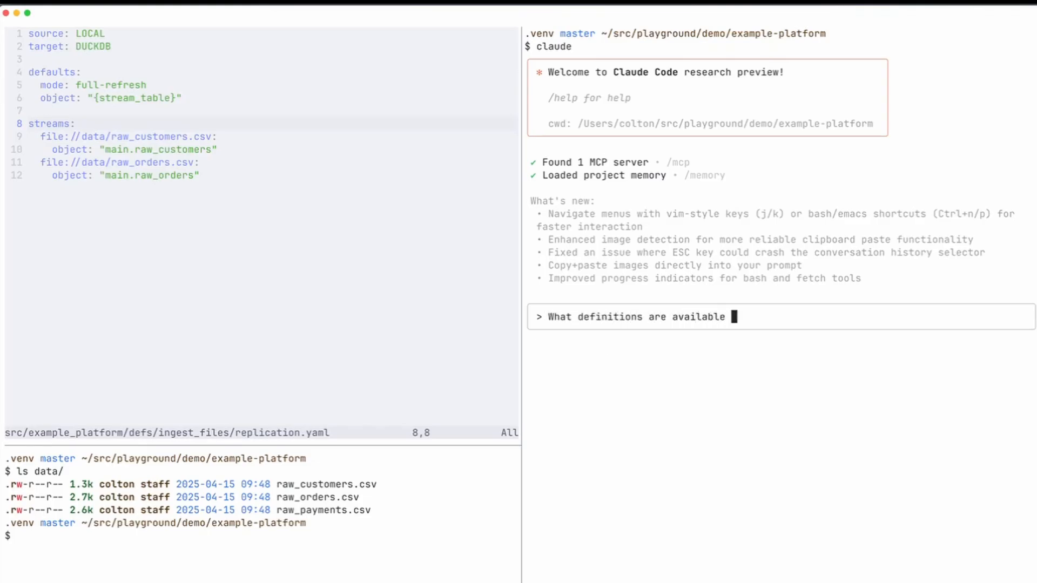
pyautogui.write('in this Dagster project?')
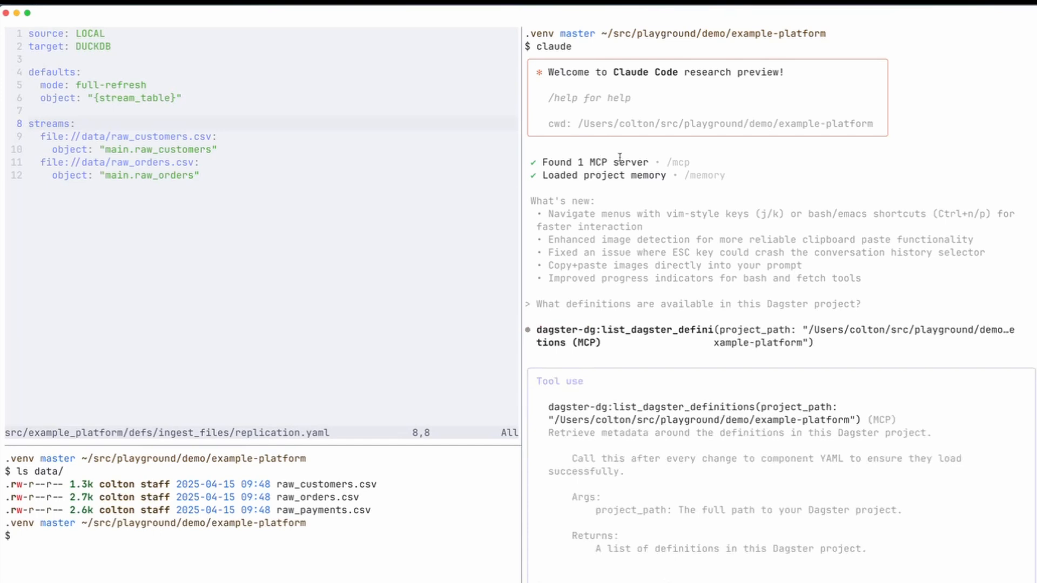
pyautogui.moveTo(668, 158)
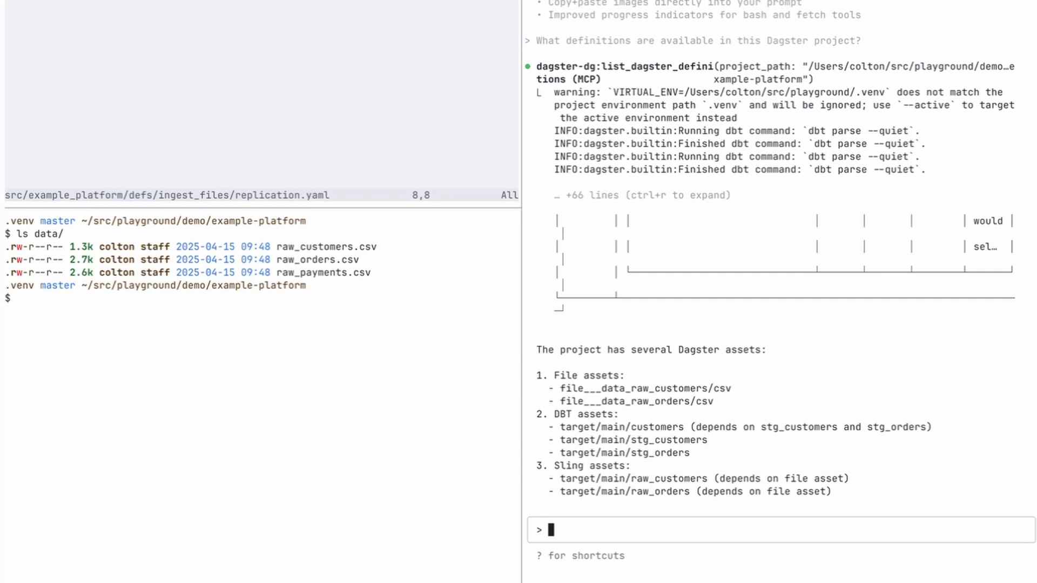
# Step: Ask Claude to ingest data/raw_payments.csv and update the dbt models accordingly
pyautogui.write('I have a new data fi')
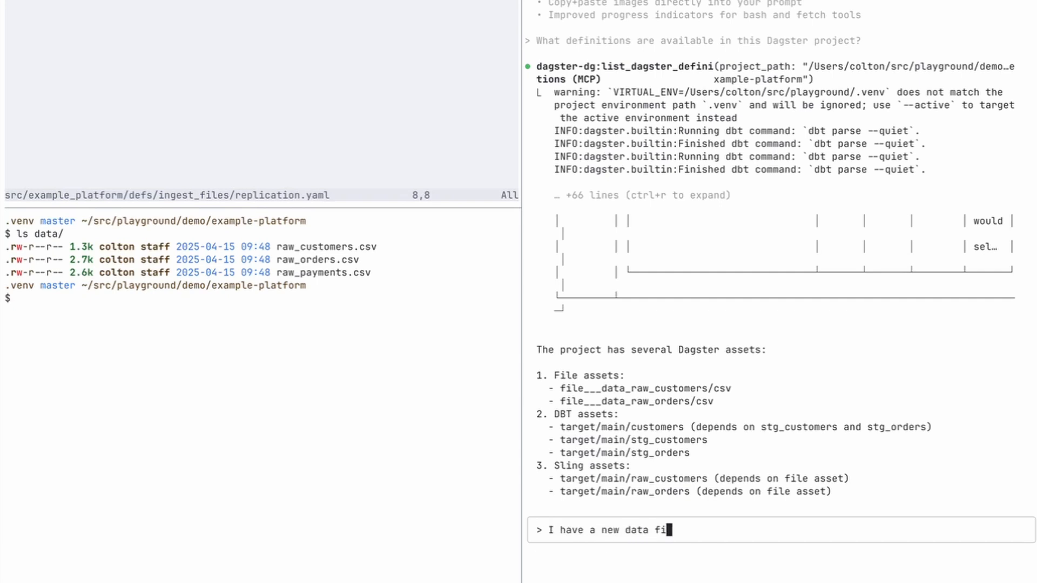
pyautogui.write('le, `data/')
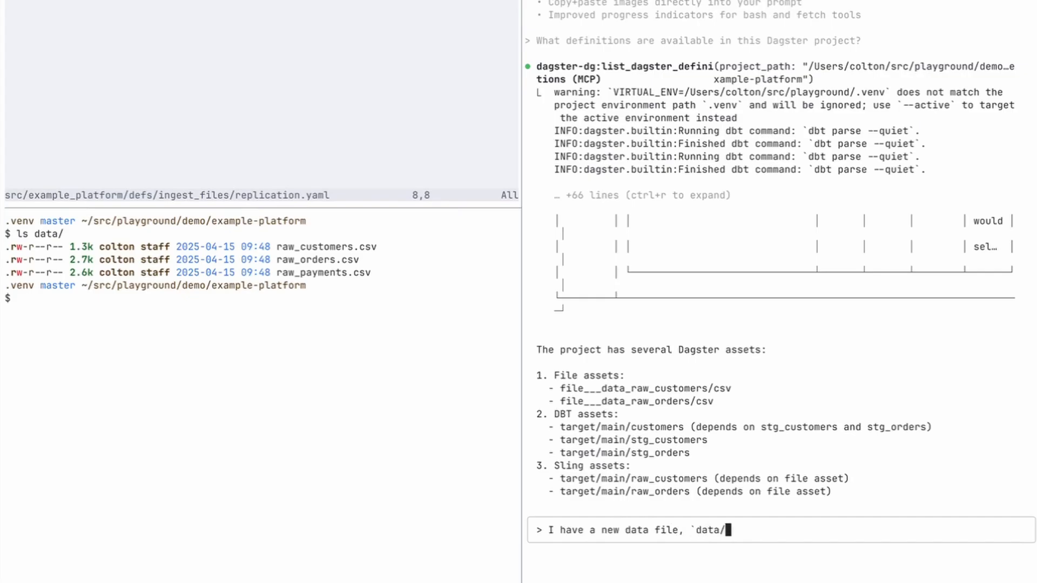
pyautogui.write('raw_paym,')
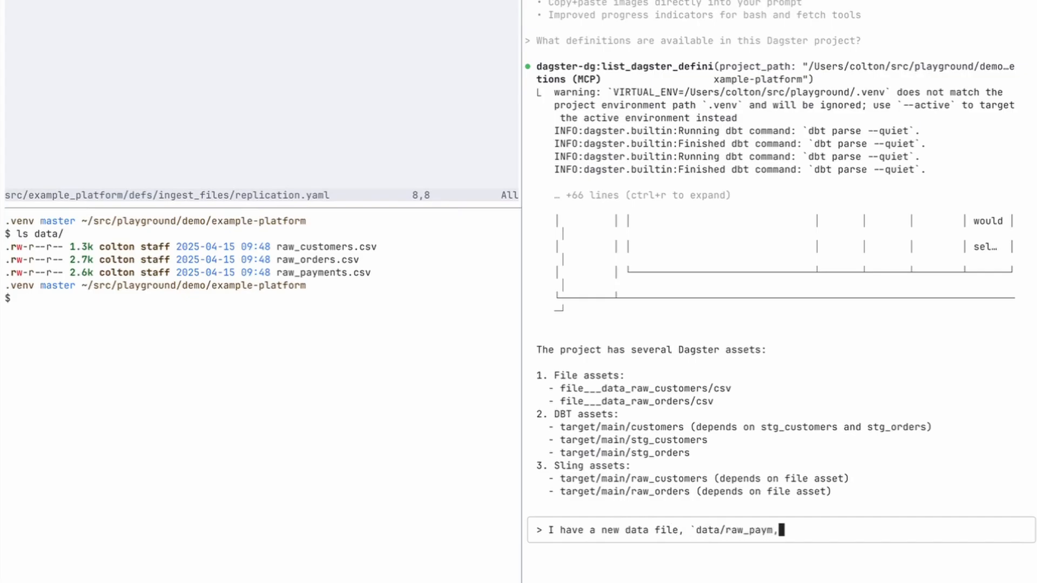
pyautogui.write('ents.csv`')
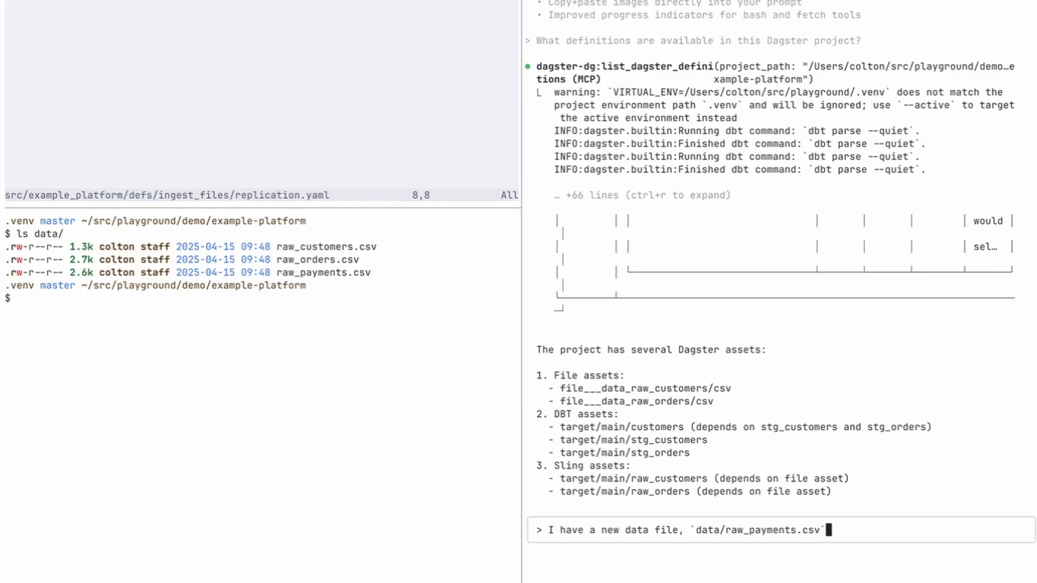
pyautogui.write(', can you update the Sling replication to')
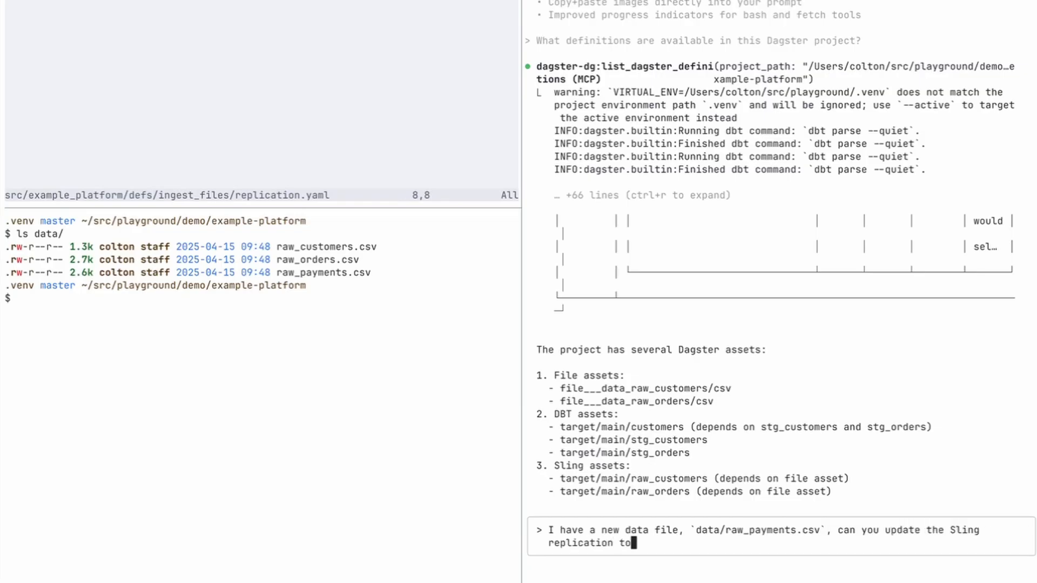
pyautogui.write('ingest this data, and th')
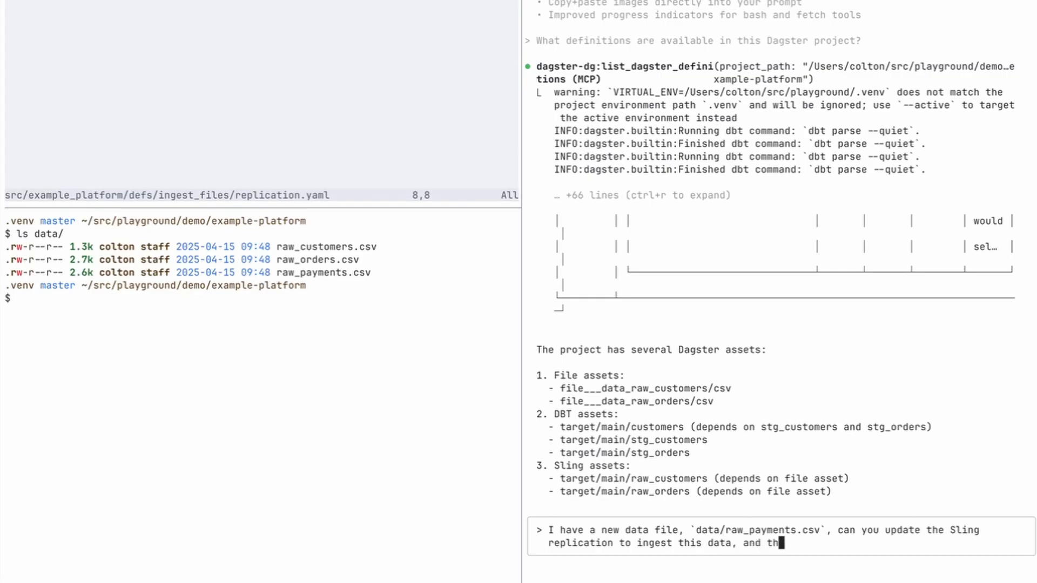
pyautogui.write('en can you update my dbt')
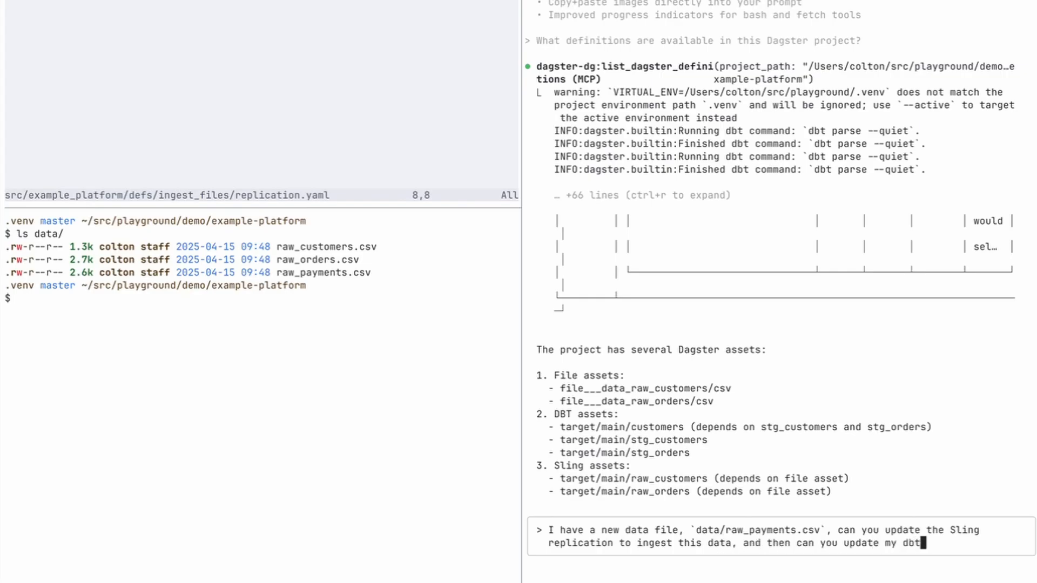
pyautogui.write('models')
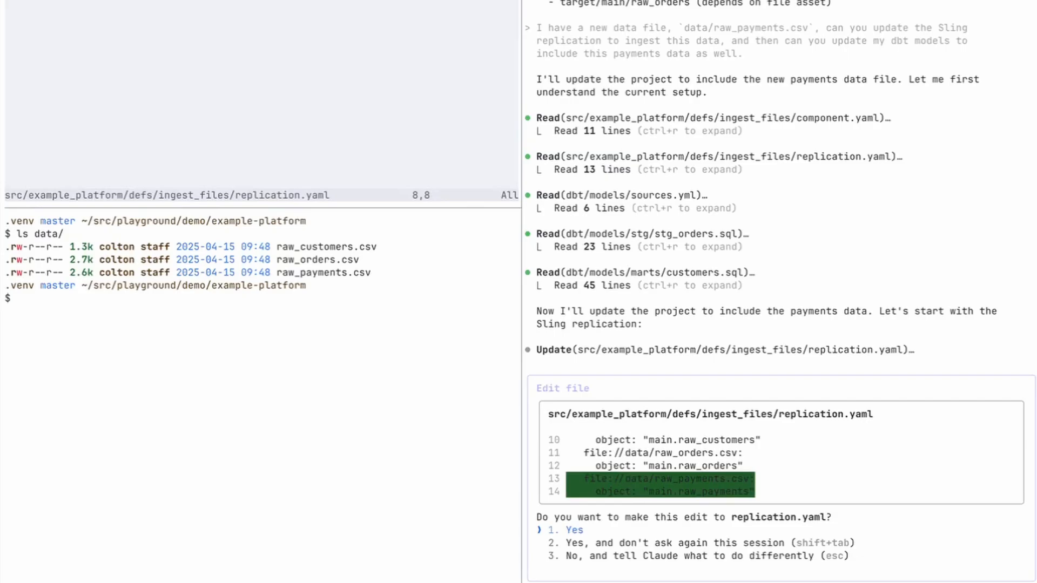
pyautogui.click(574, 531)
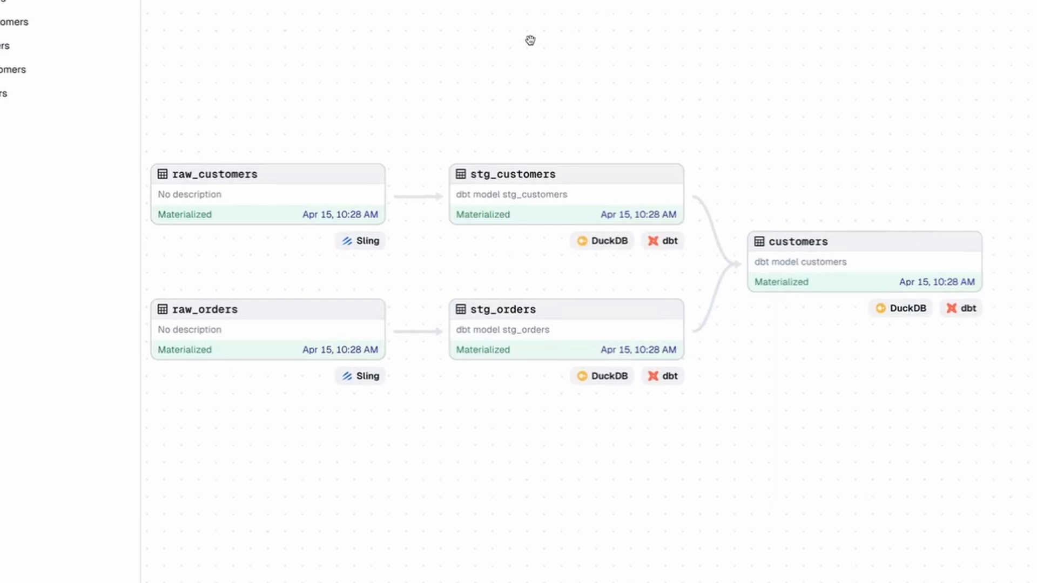
pyautogui.moveTo(506, 37)
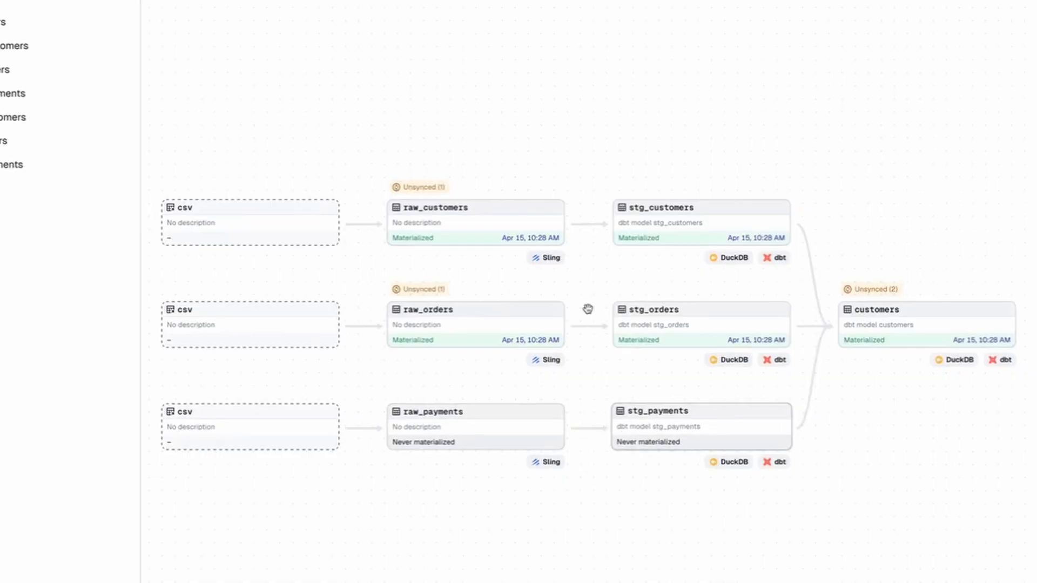
pyautogui.moveTo(802, 43)
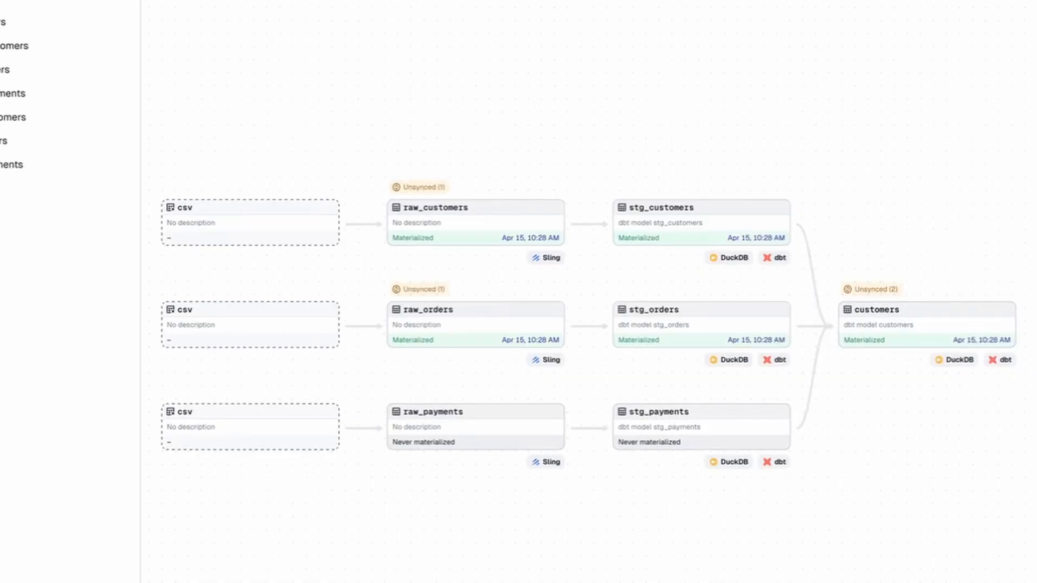
pyautogui.moveTo(780, 25)
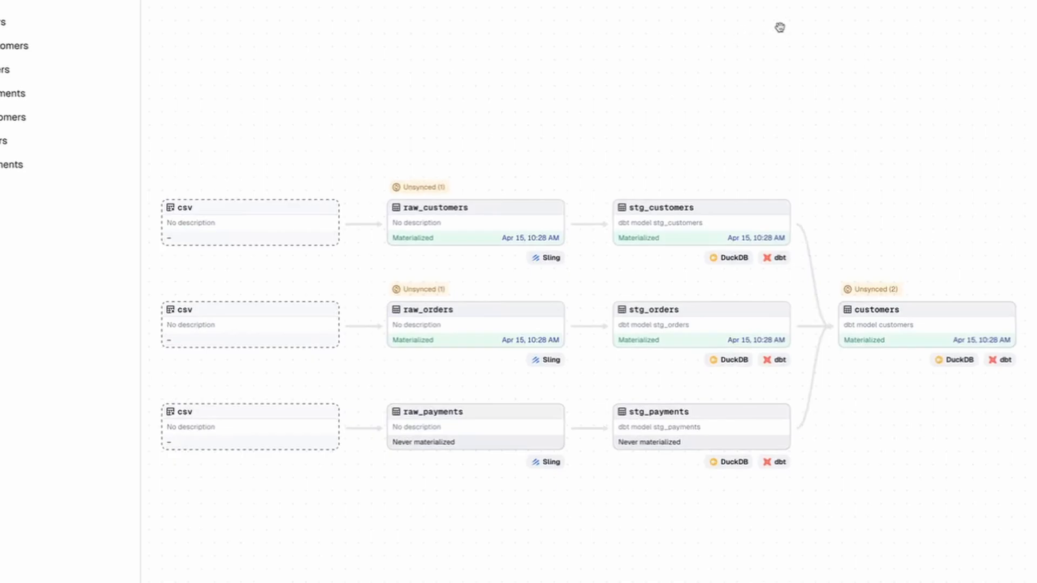
pyautogui.moveTo(841, 149)
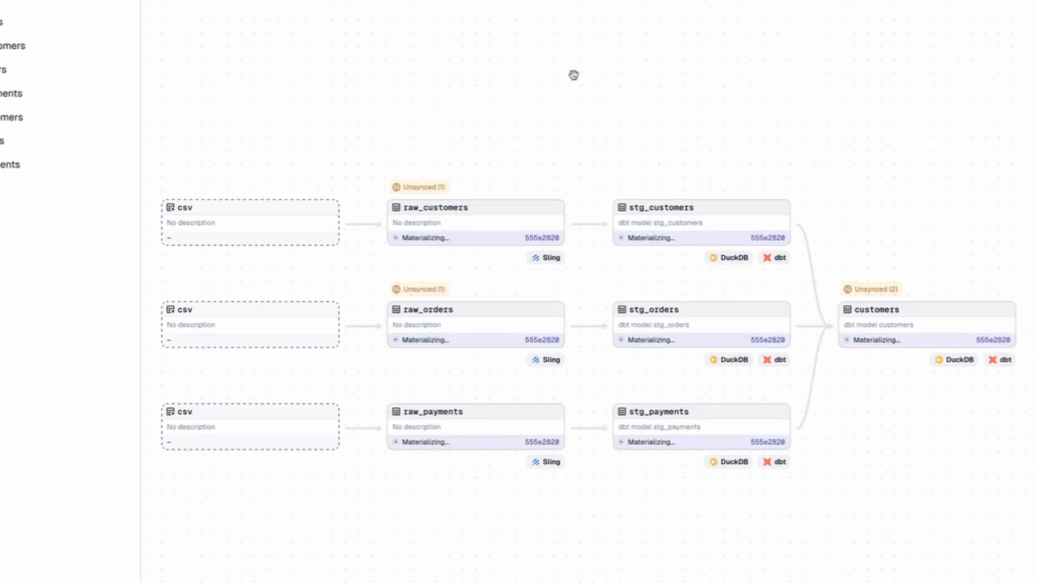
pyautogui.moveTo(550, 430)
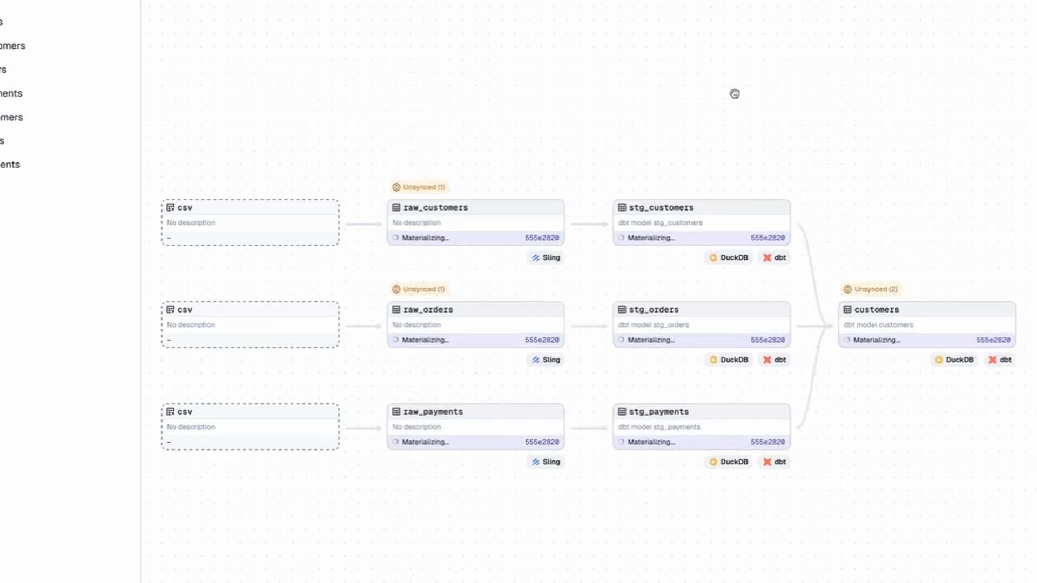
pyautogui.moveTo(681, 60)
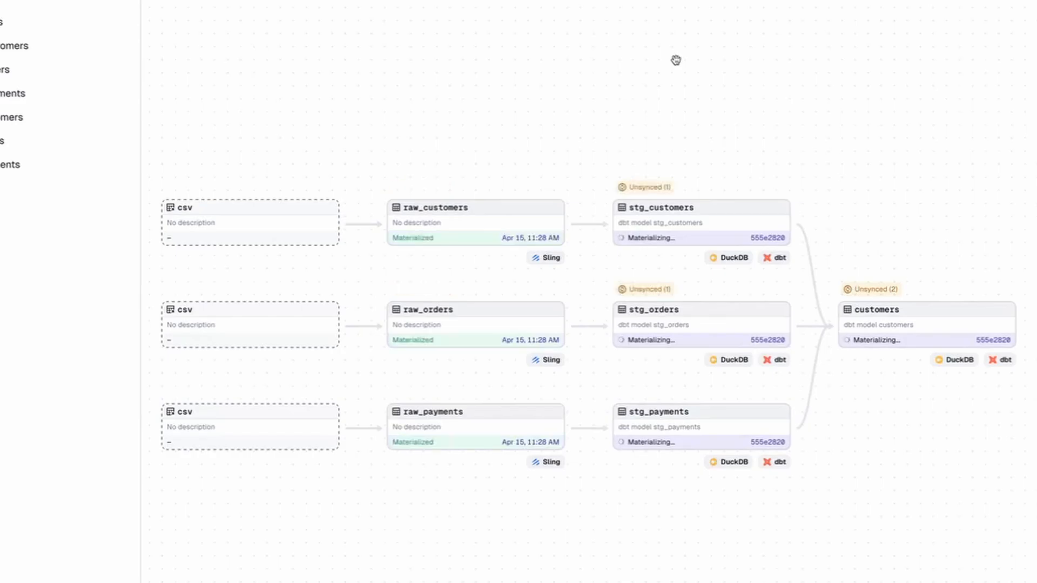
# Step: Adjust the Dagster lineage view after reloading definitions and materializing all assets
pyautogui.moveTo(674, 59); pyautogui.dragTo(661, 39)
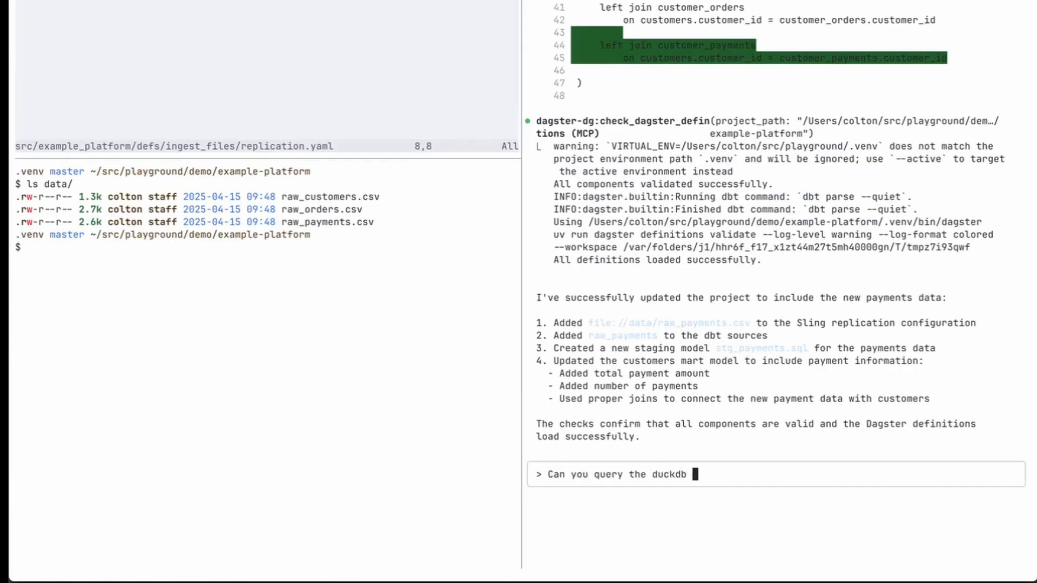
# Step: Ask Claude to query DuckDB for the new tables, then decline the dbt run permission prompt
pyautogui.write('datasbe')
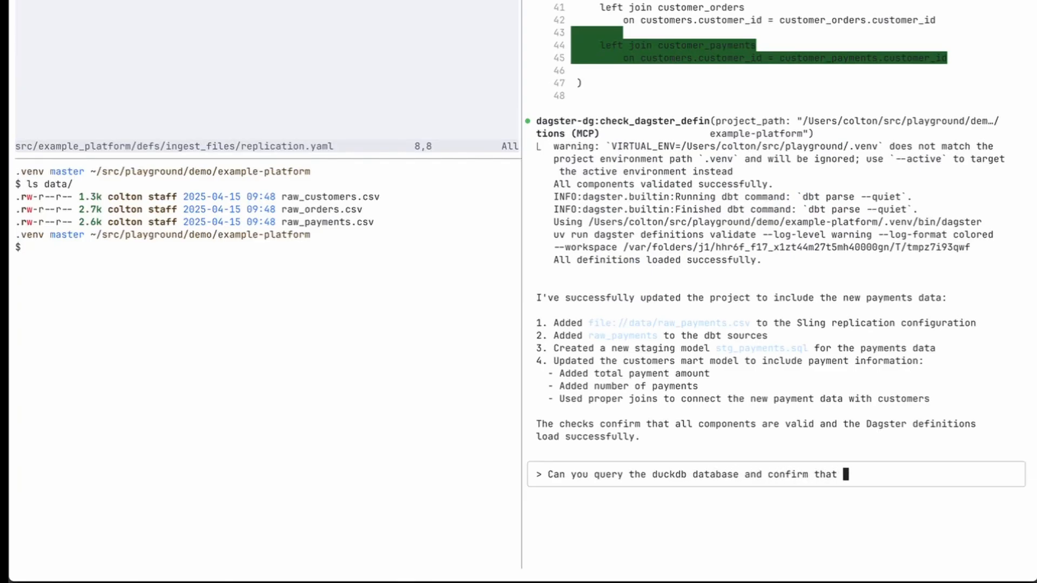
pyautogui.write('the new tables')
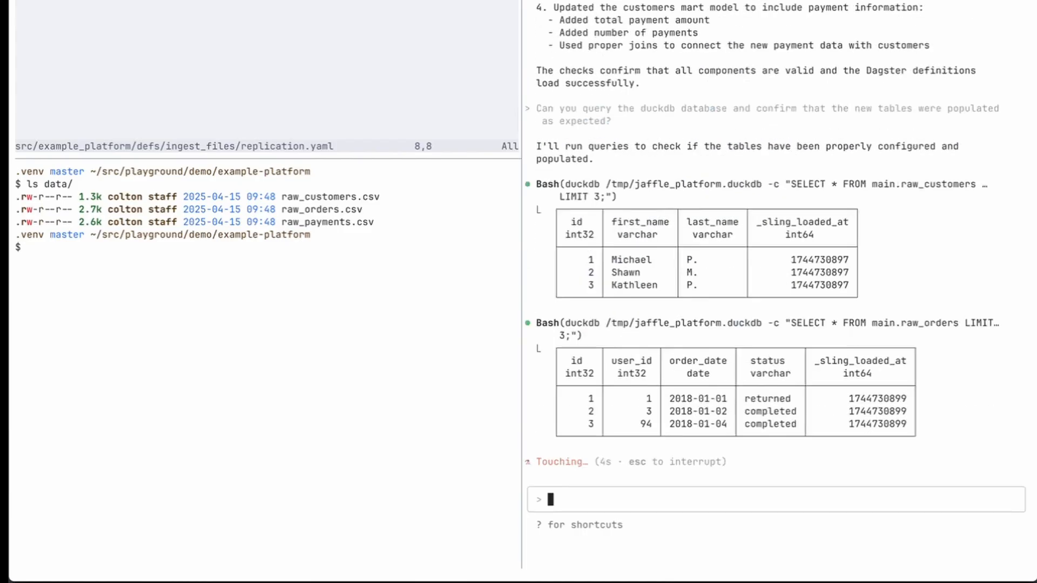
pyautogui.scroll(-3)
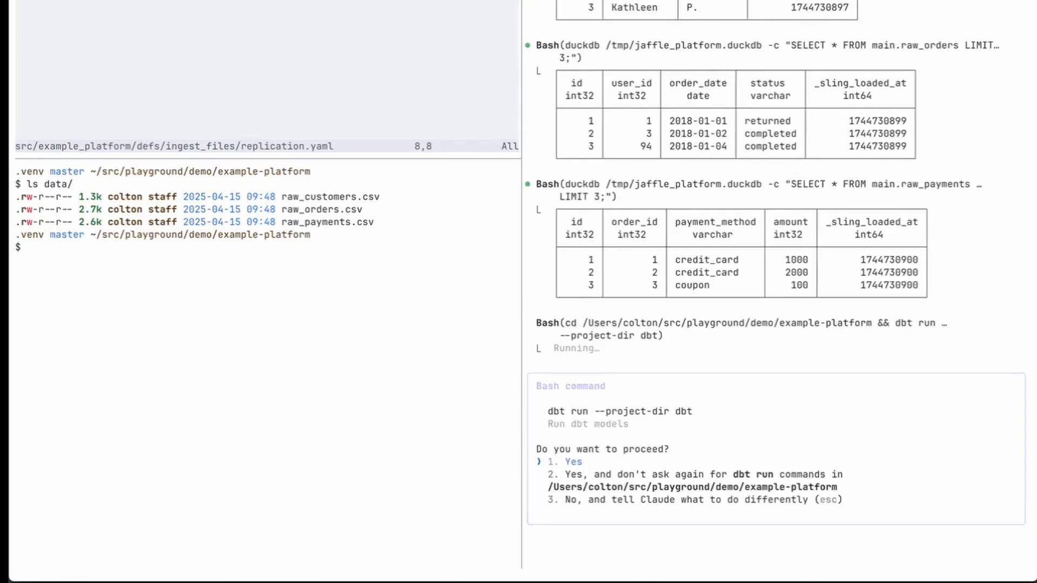
pyautogui.press('down')
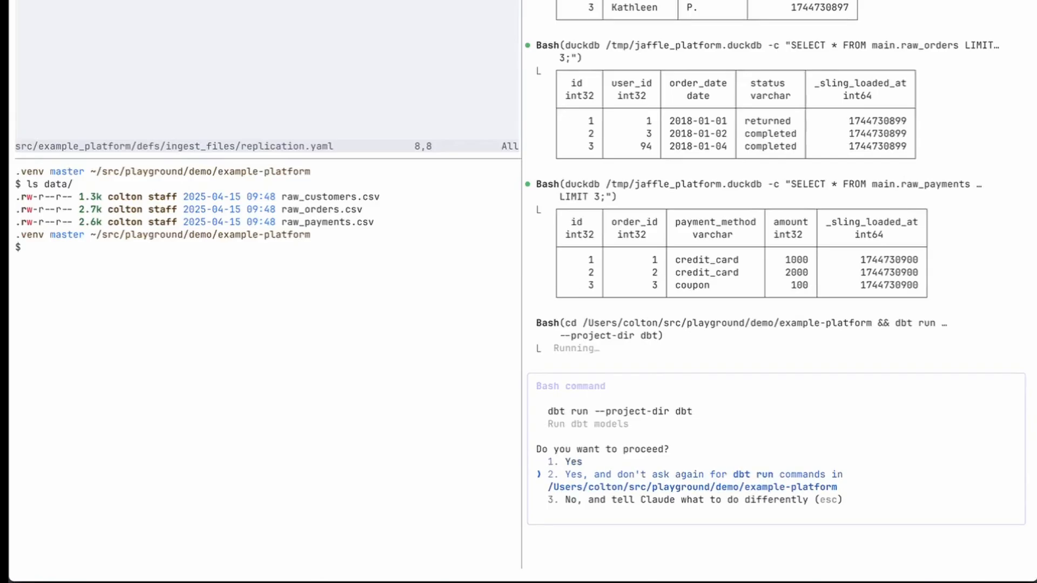
pyautogui.press('down')
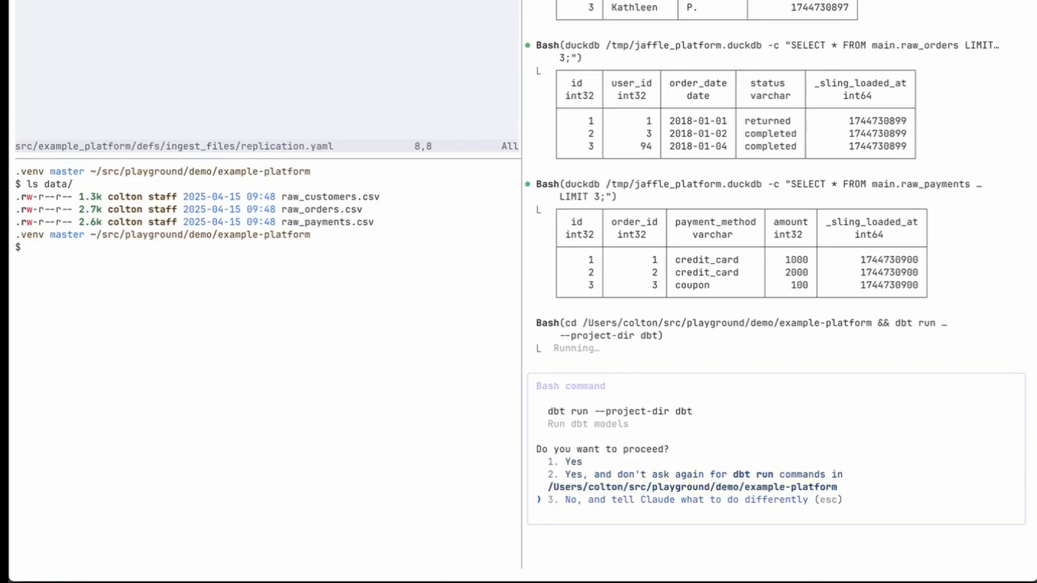